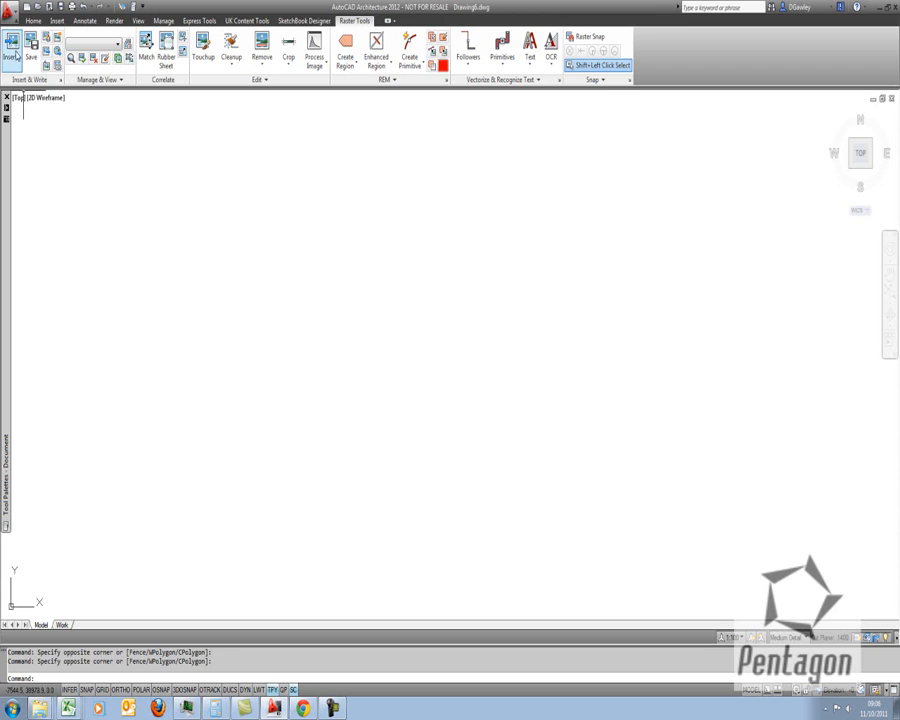
# Insert the foundation detail TIF as a raster image at the default placement.
pyautogui.click(12, 44)
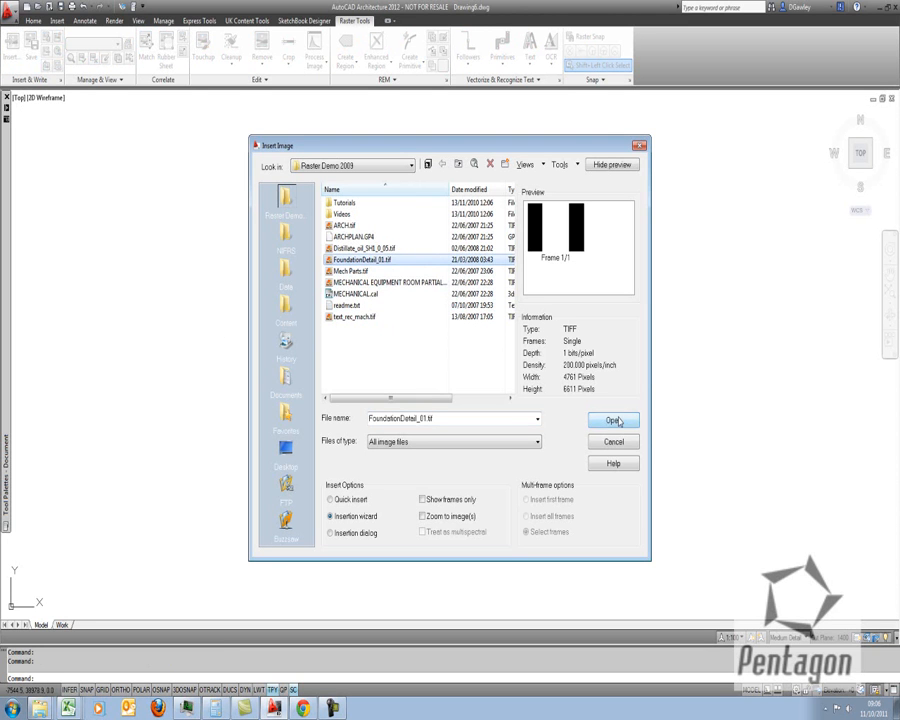
pyautogui.click(612, 420)
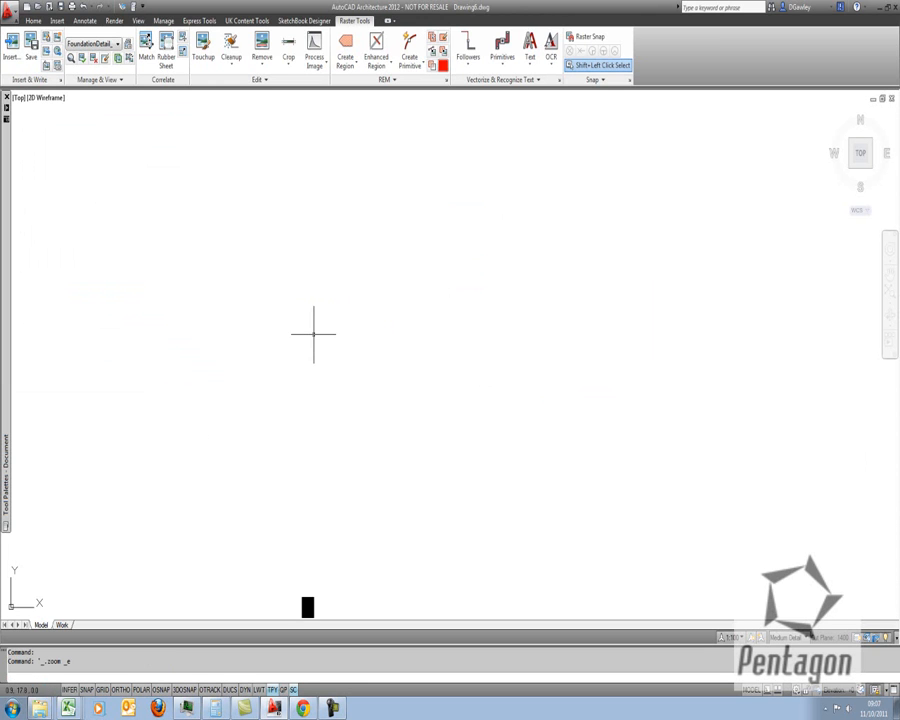
pyautogui.press('enter')
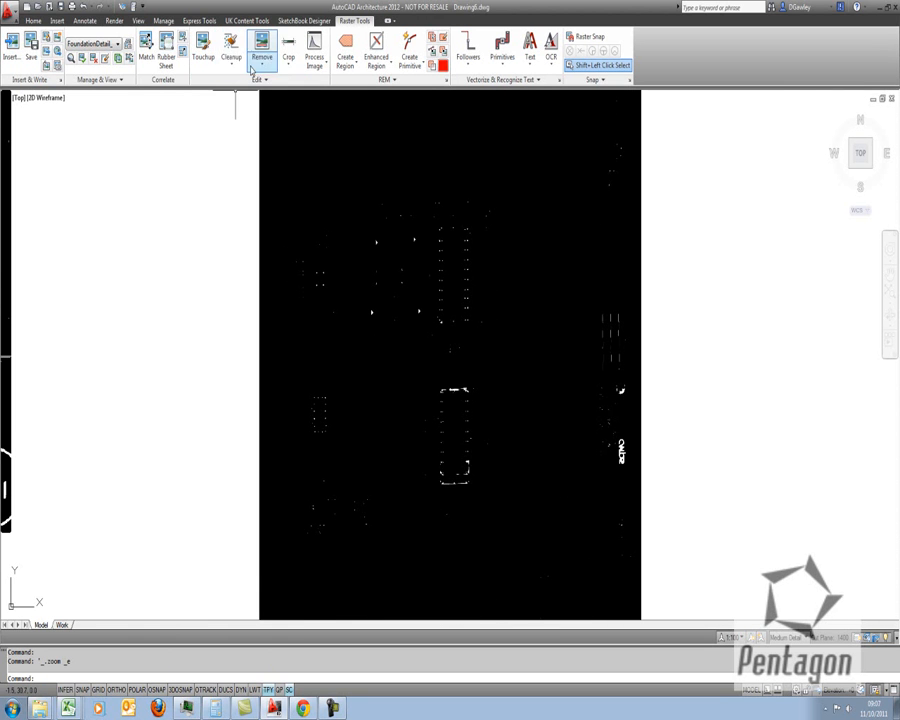
# Invert the scan via Cleanup so linework reads dark on a white background.
pyautogui.click(232, 44)
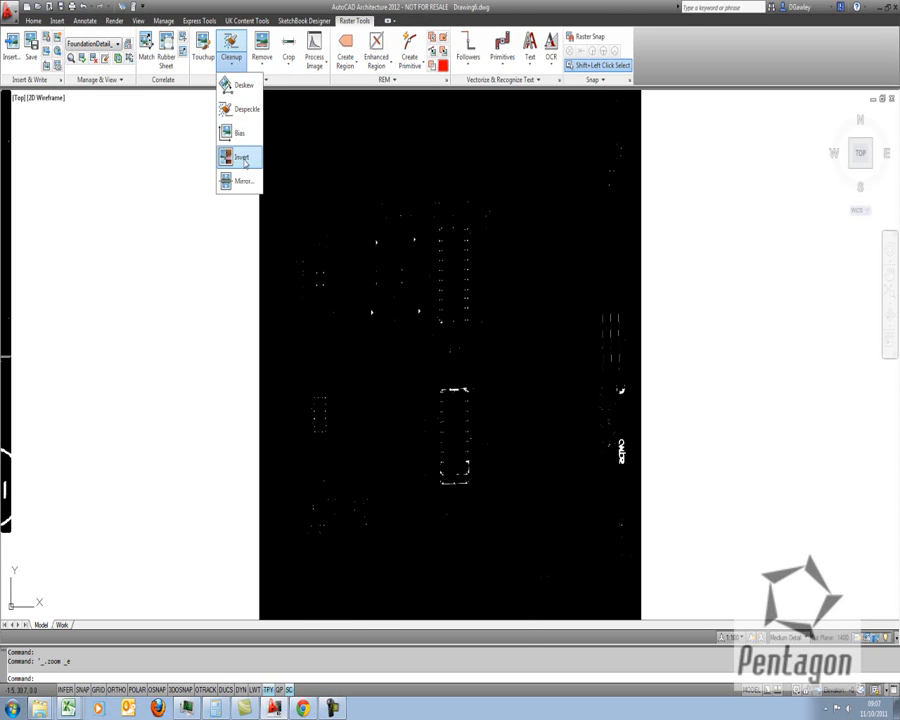
pyautogui.click(242, 156)
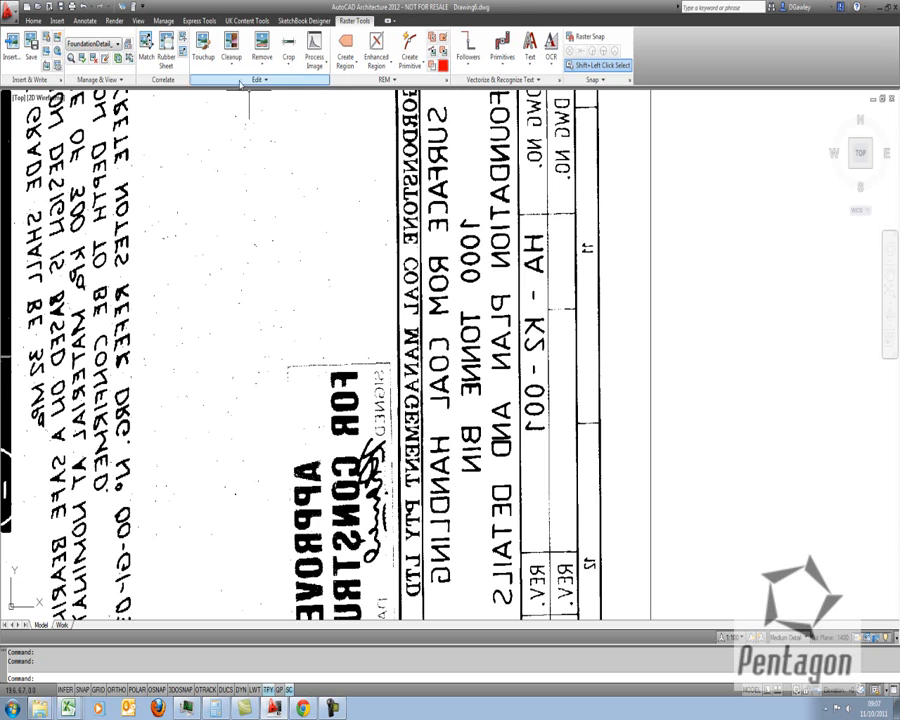
# Mirror the scan top to bottom, then rotate it about a base point to read upright.
pyautogui.click(232, 48)
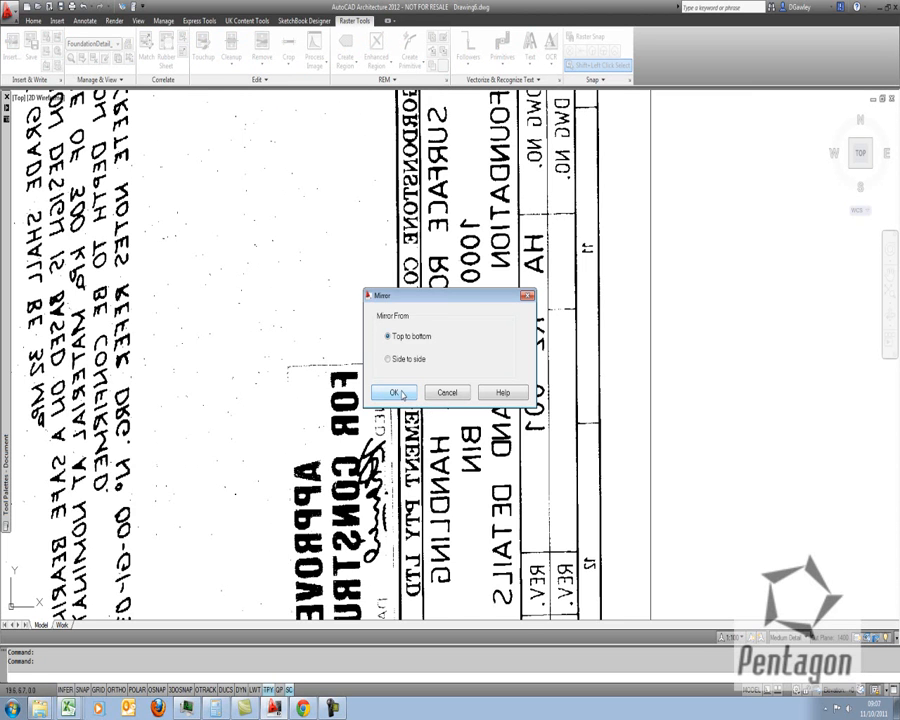
pyautogui.click(392, 392)
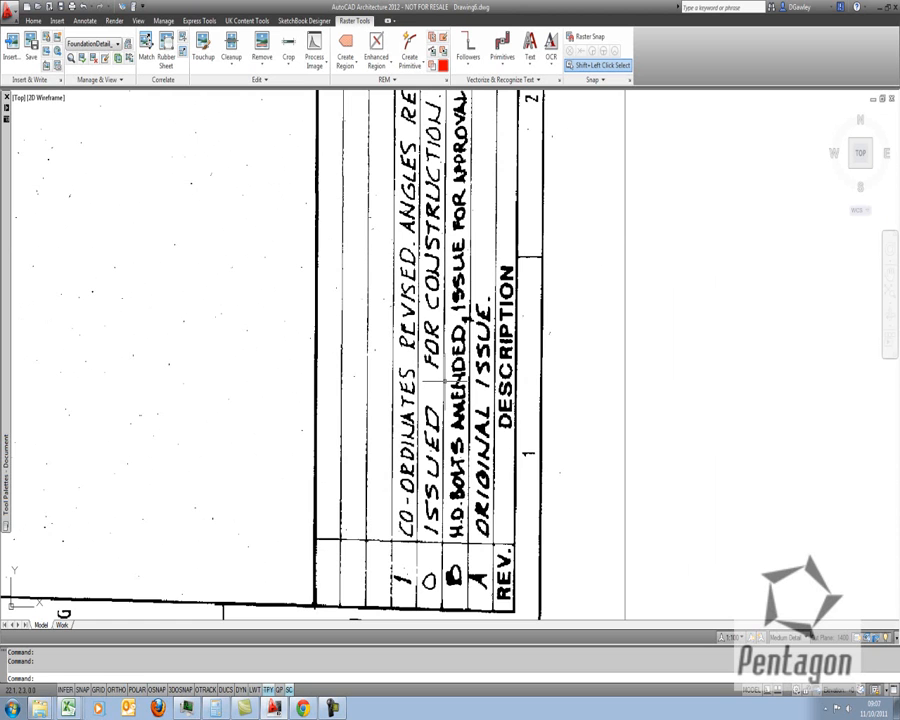
pyautogui.click(440, 384)
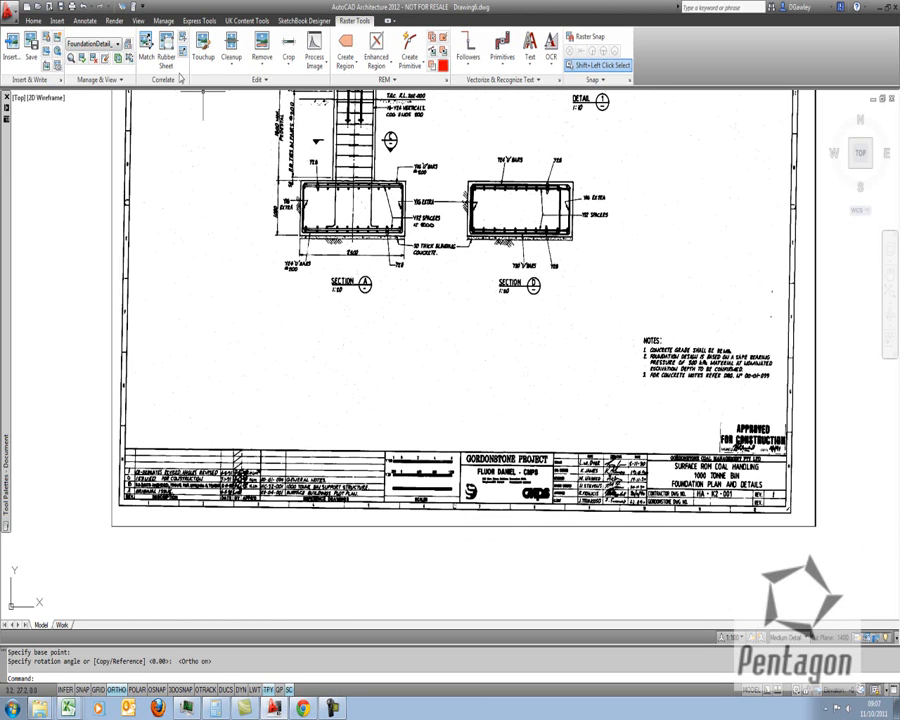
# Zoom in on the M36 anchor bolt detail to inspect stray specks.
pyautogui.click(232, 44)
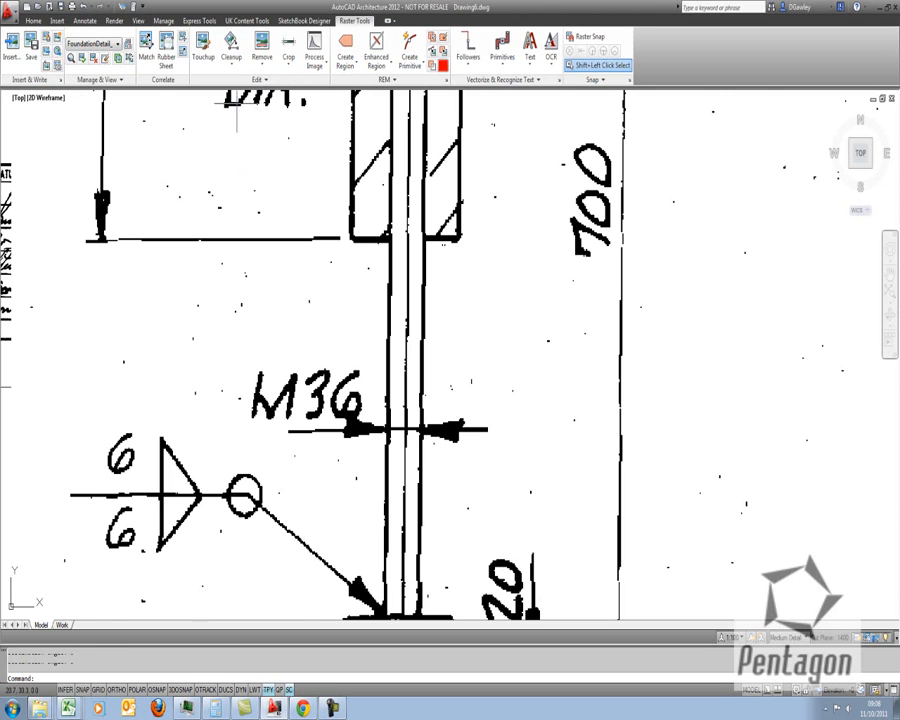
# Run Despeckle and accept a 2-pixel speckle size picked from a sample speck.
pyautogui.rightClick(264, 380)
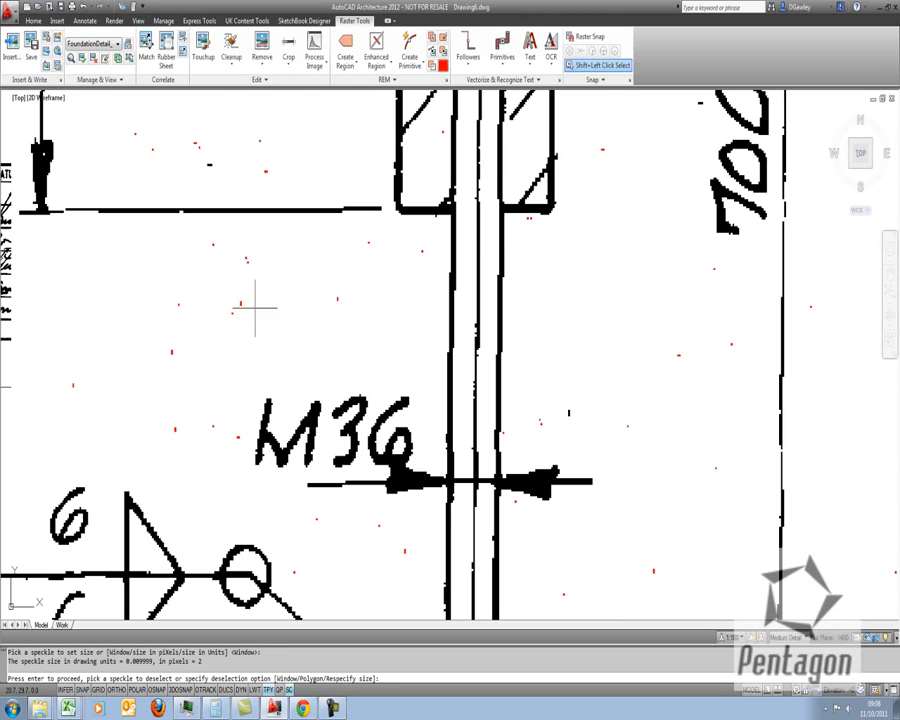
pyautogui.moveTo(384, 390)
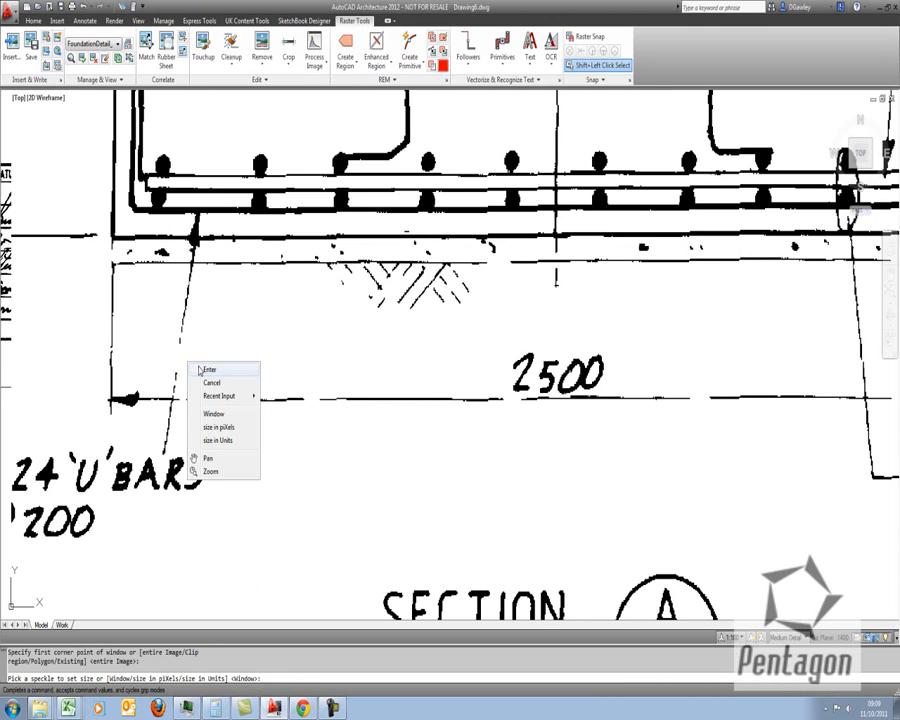
# Apply Despeckle to the windowed area, then finish Touchup edits on stray pixels.
pyautogui.click(210, 384)
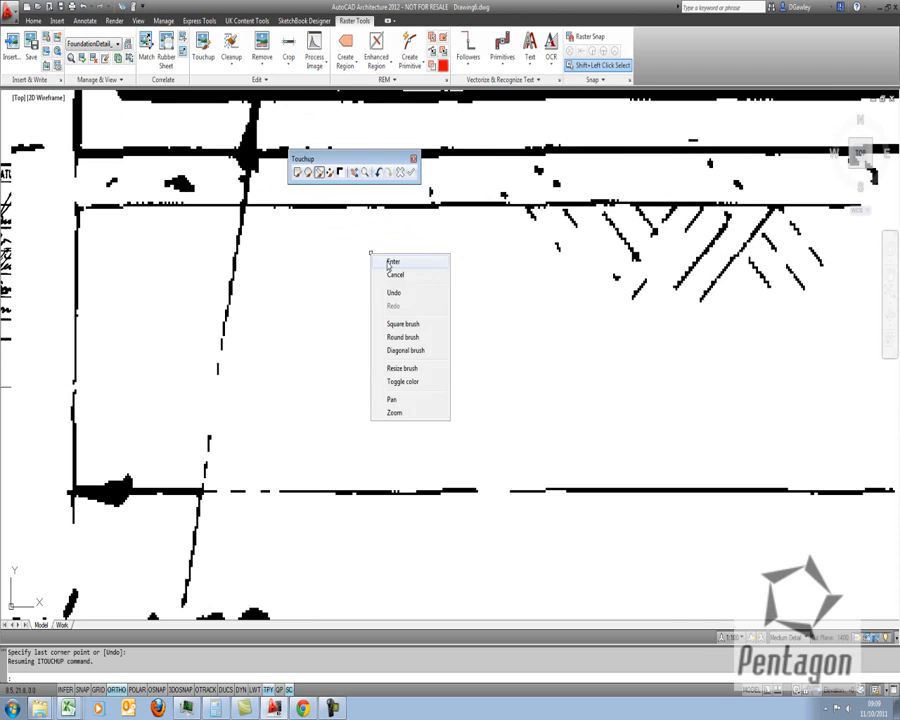
pyautogui.click(392, 262)
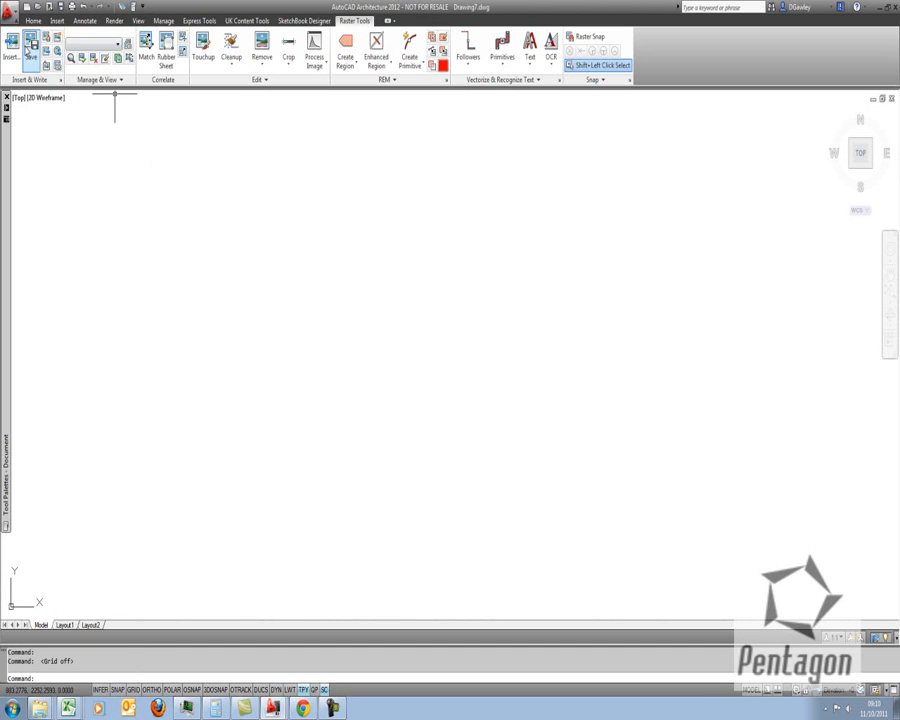
# Insert the scanned first floor plan image, accepting the correlation wizard defaults.
pyautogui.click(12, 44)
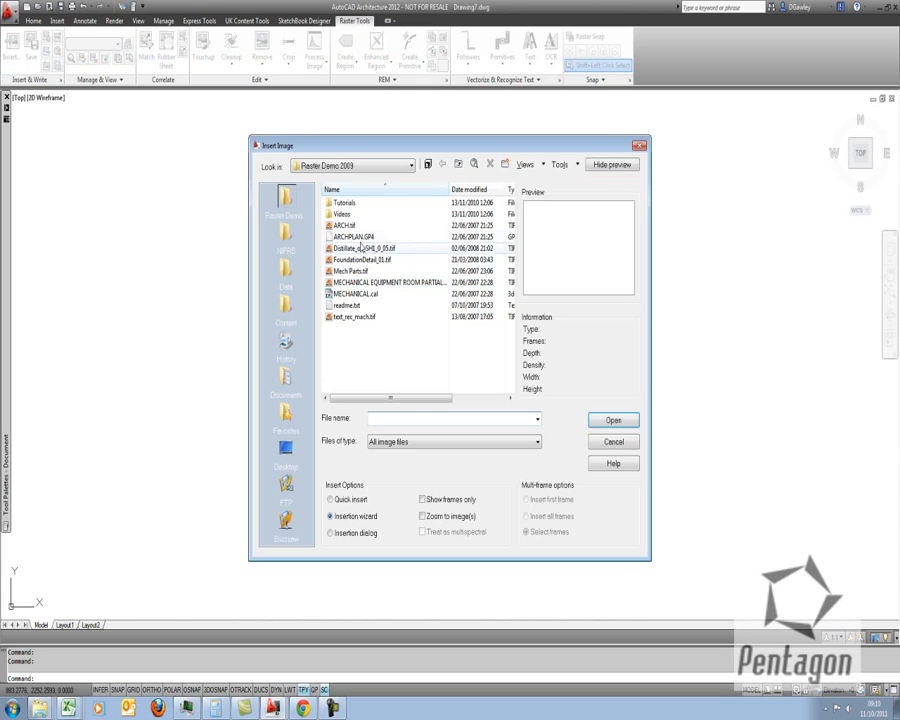
pyautogui.click(612, 420)
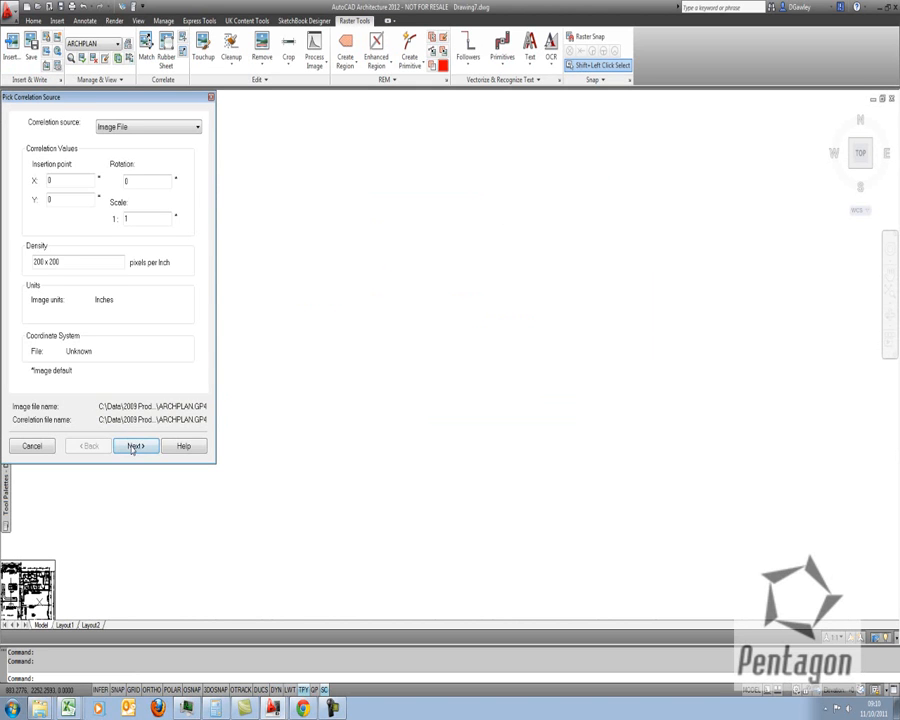
pyautogui.click(136, 444)
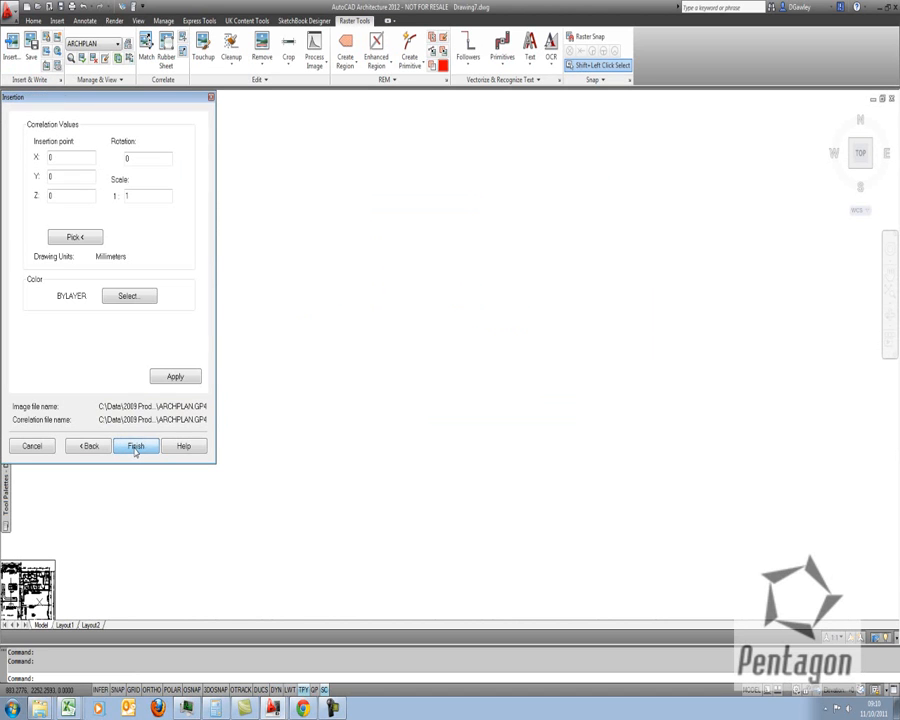
pyautogui.click(136, 446)
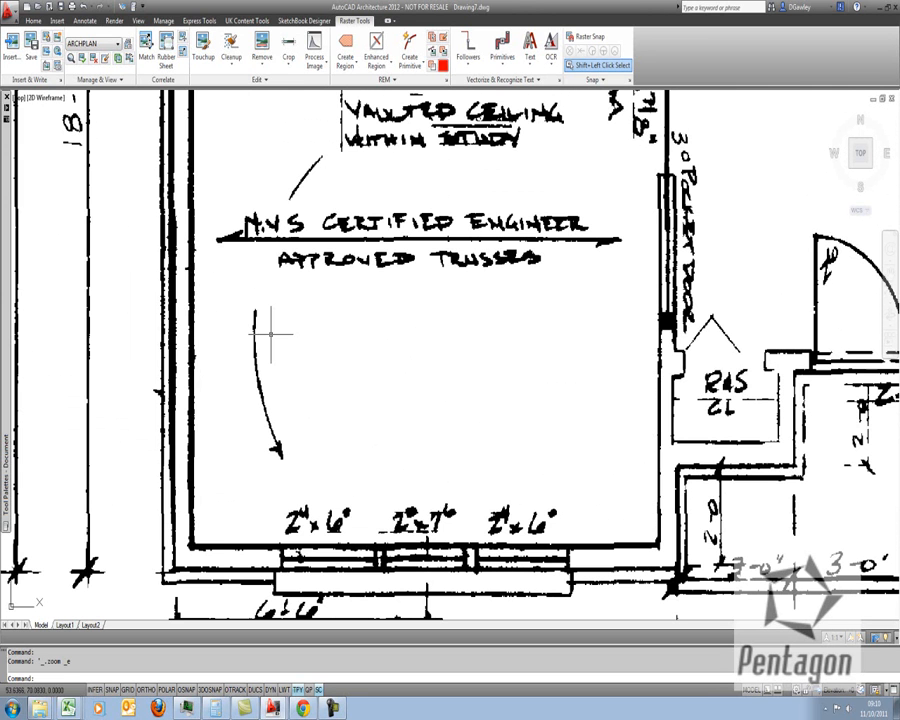
# Measure a distance of roughly 3565 units across the plan near the study.
pyautogui.click(268, 330)
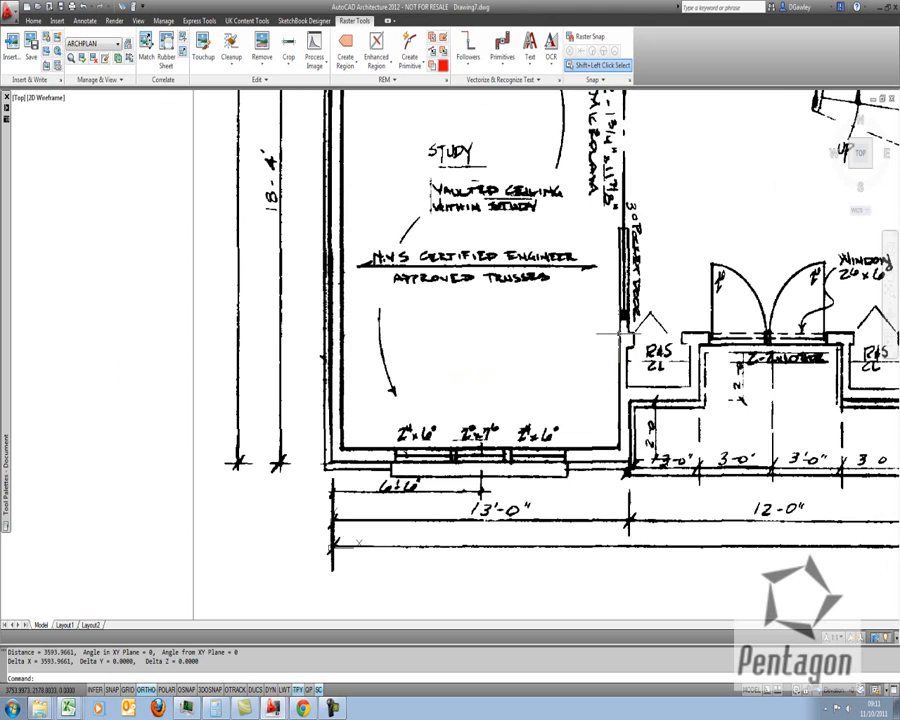
pyautogui.moveTo(616, 330)
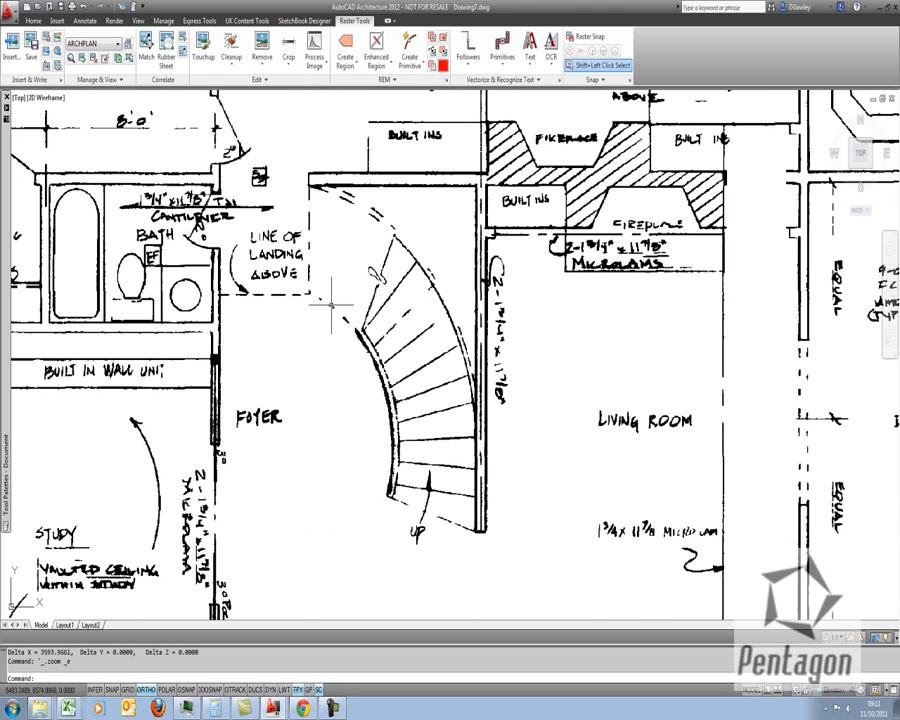
# Create a polygonal raster region outlining the curved foyer stair for erasing.
pyautogui.click(344, 44)
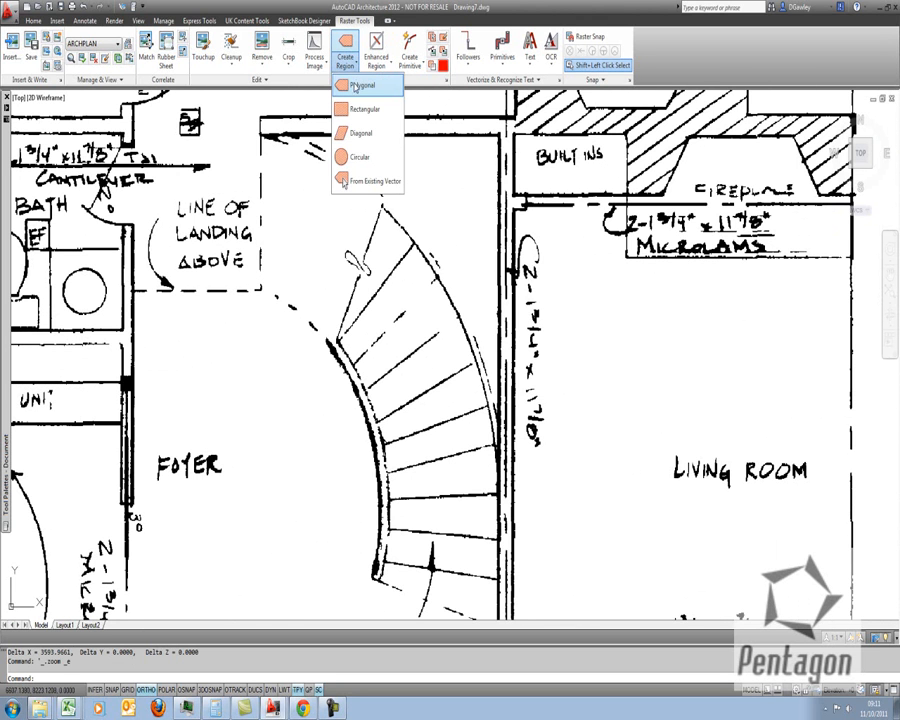
pyautogui.click(362, 84)
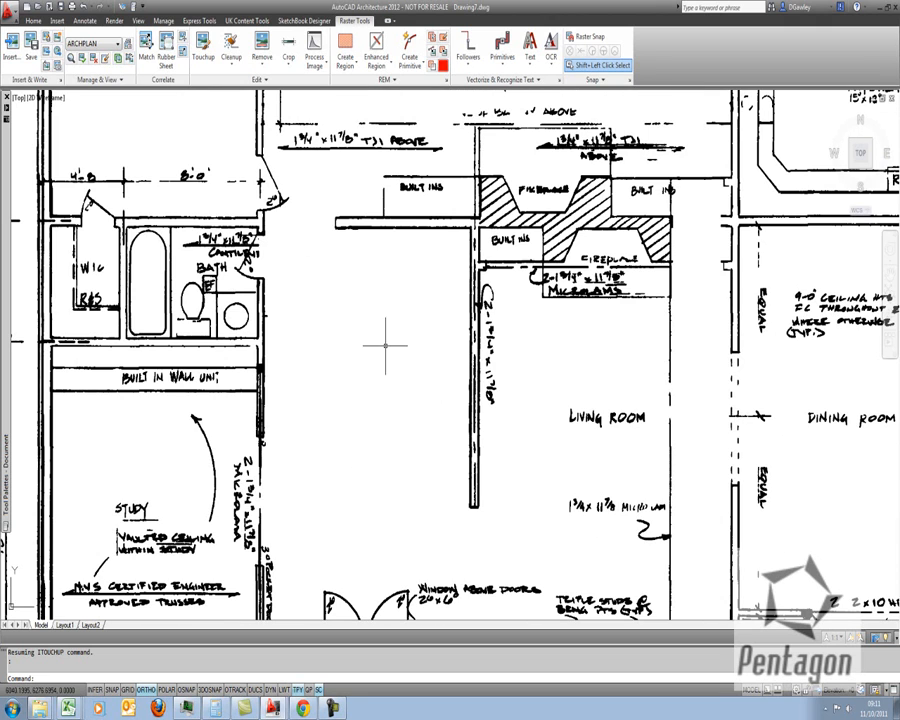
pyautogui.click(12, 44)
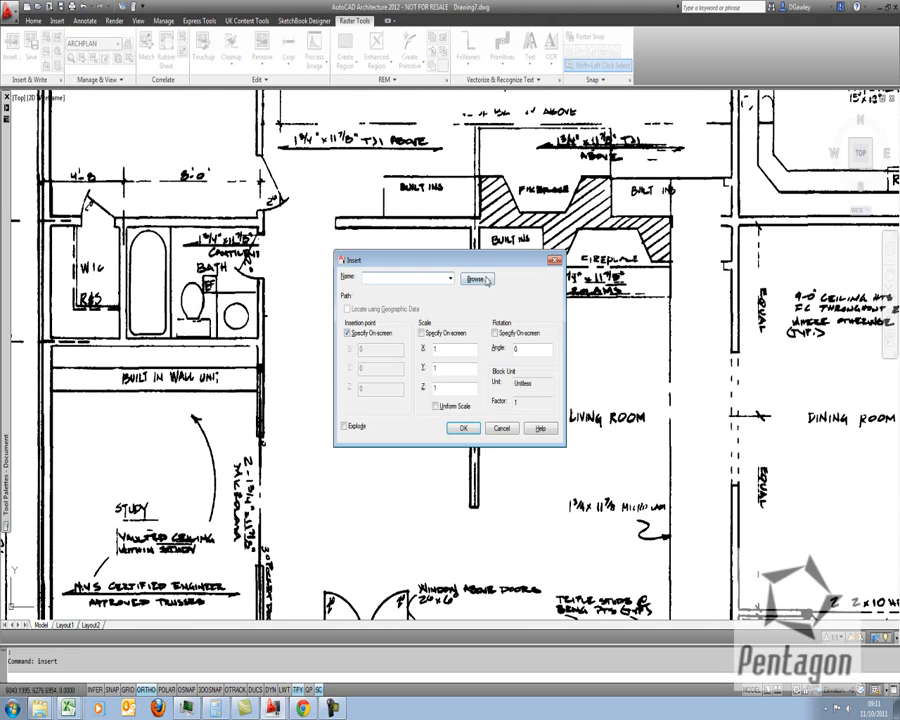
pyautogui.click(478, 278)
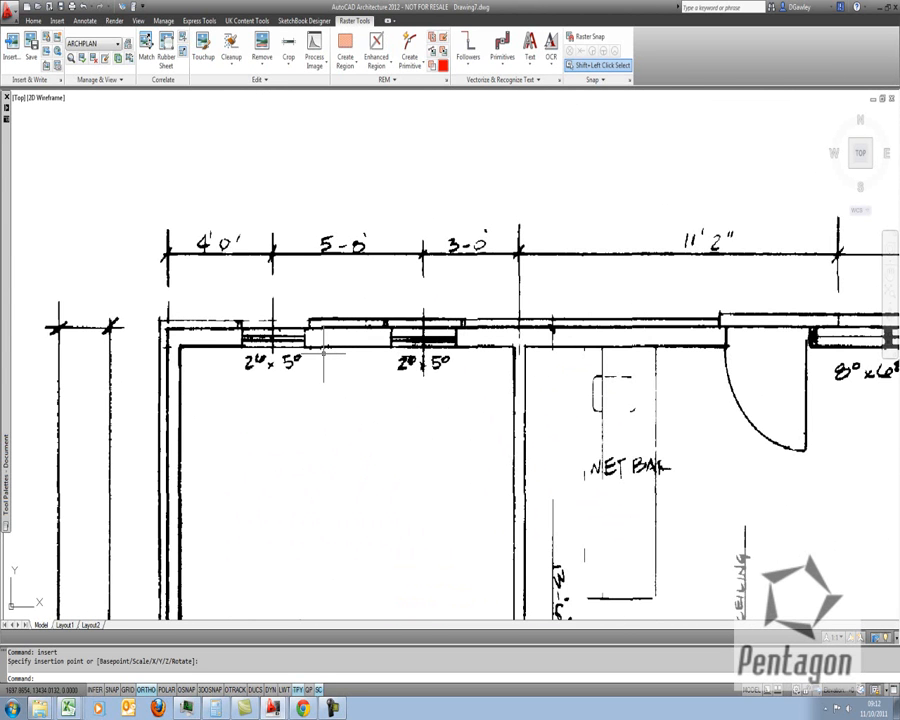
# Insert Bay Window.dwg from the Desktop as a block over the front wall.
pyautogui.click(12, 44)
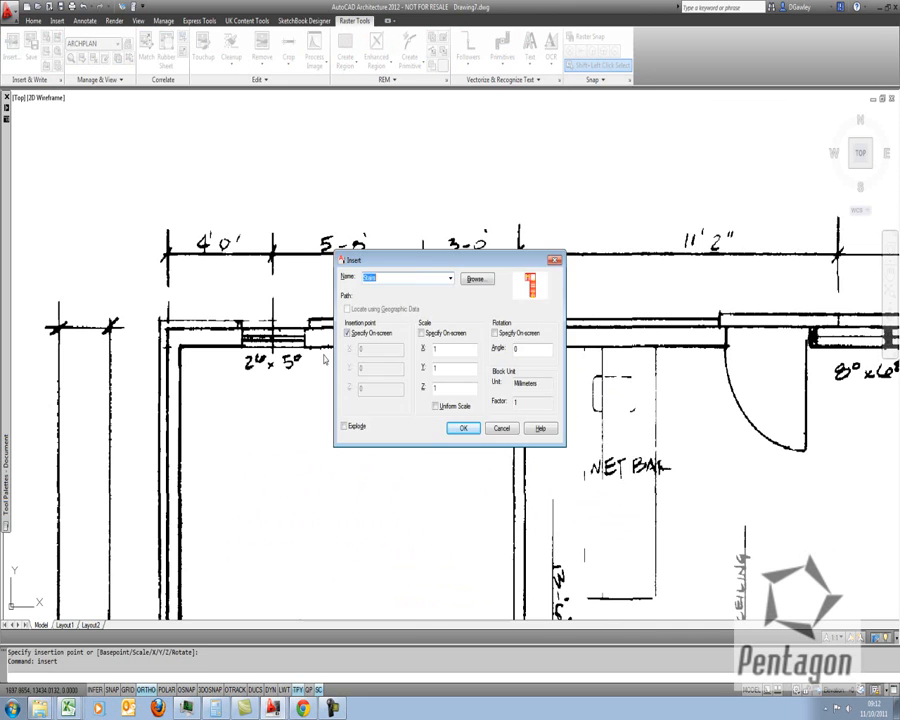
pyautogui.click(476, 278)
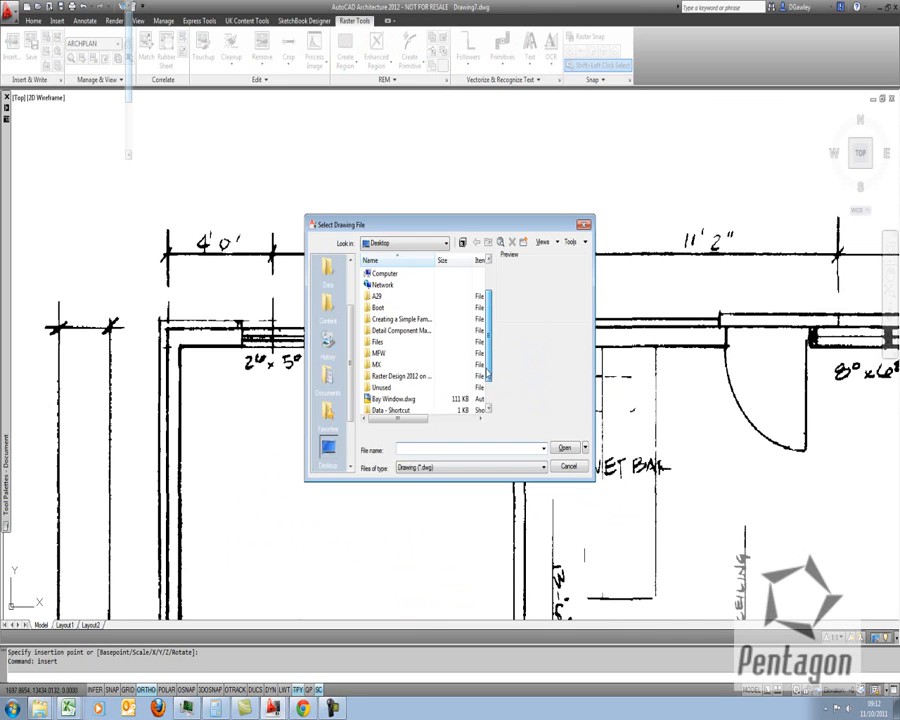
pyautogui.click(564, 448)
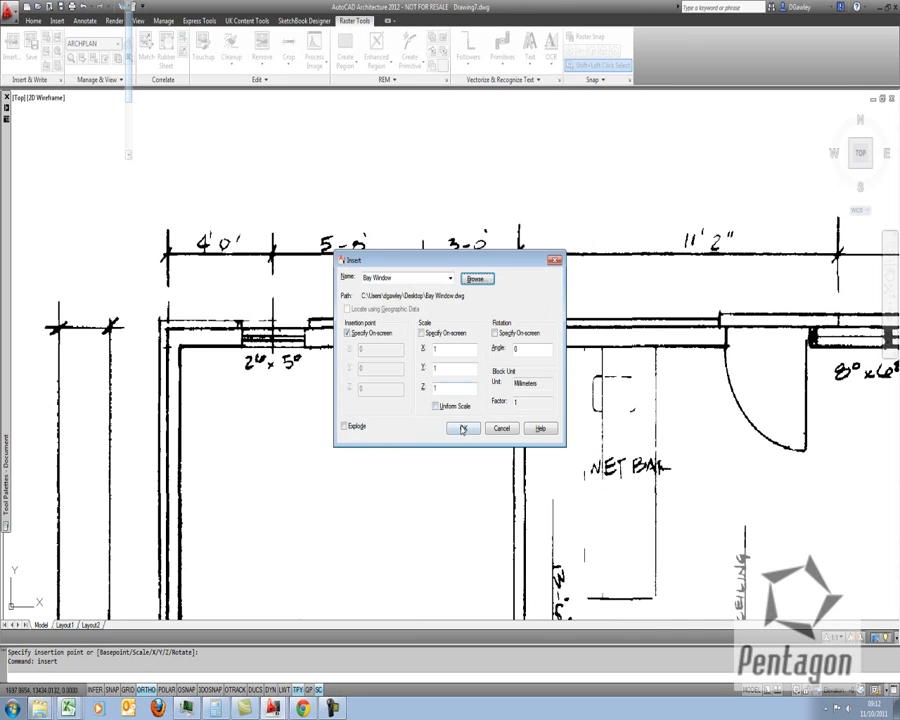
pyautogui.click(464, 428)
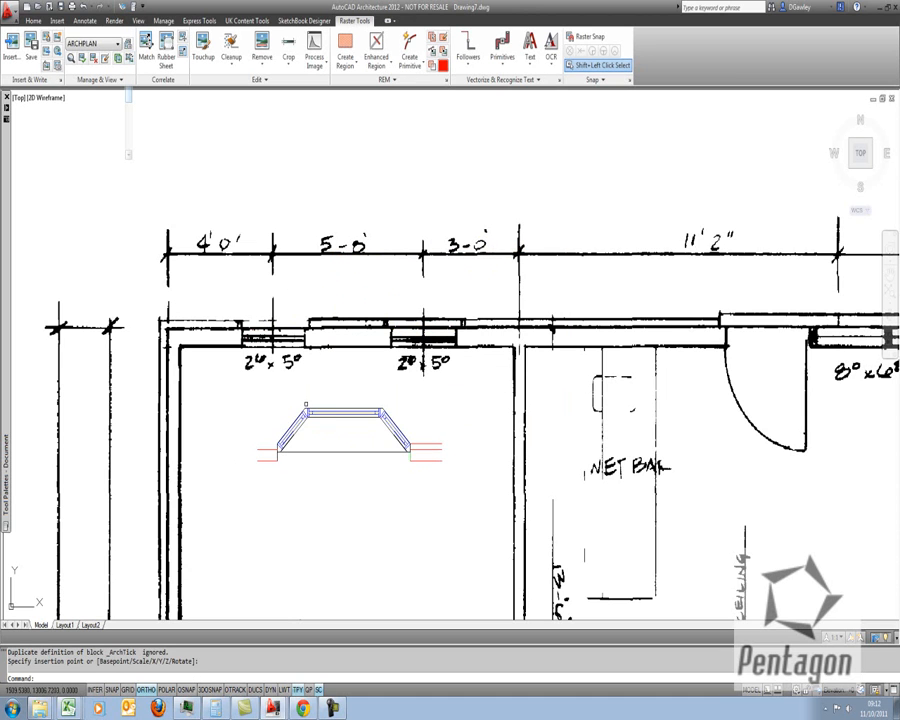
# Remove the front-wall raster with a region and place the Bay Window block in the opening.
pyautogui.click(344, 44)
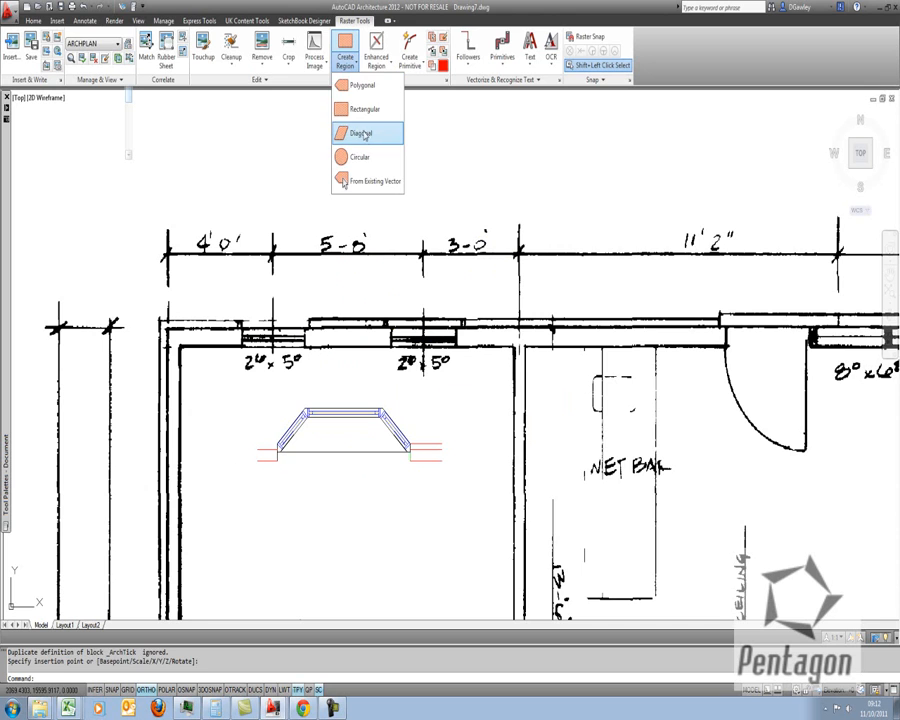
pyautogui.click(362, 132)
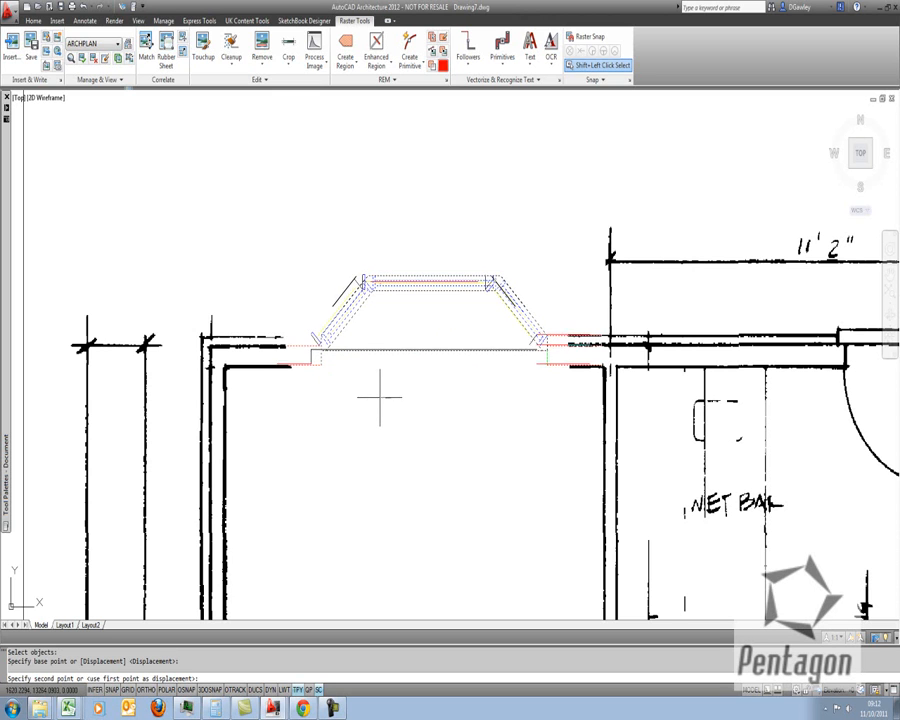
pyautogui.rightClick(344, 362)
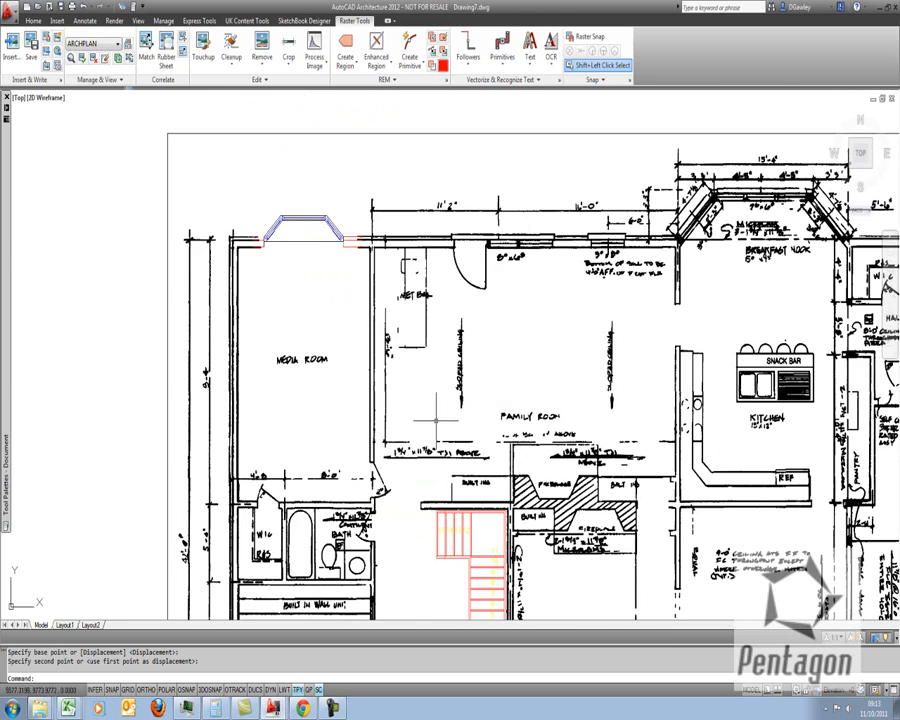
# Merge the selected stair block into the scanned raster image with Merge Vector To Raster Image.
pyautogui.scroll(-3)
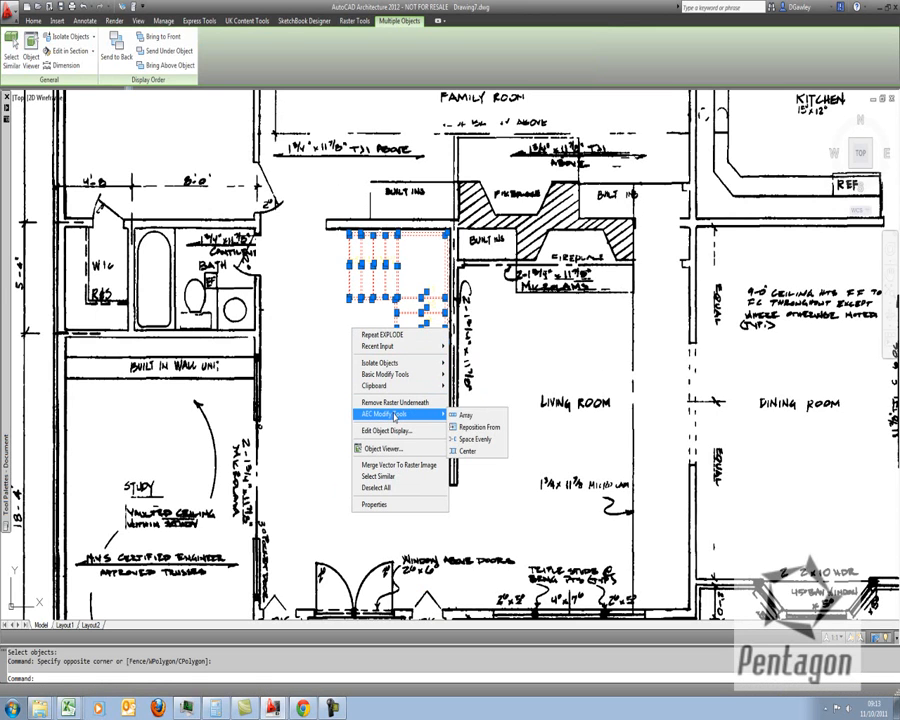
pyautogui.moveTo(428, 444)
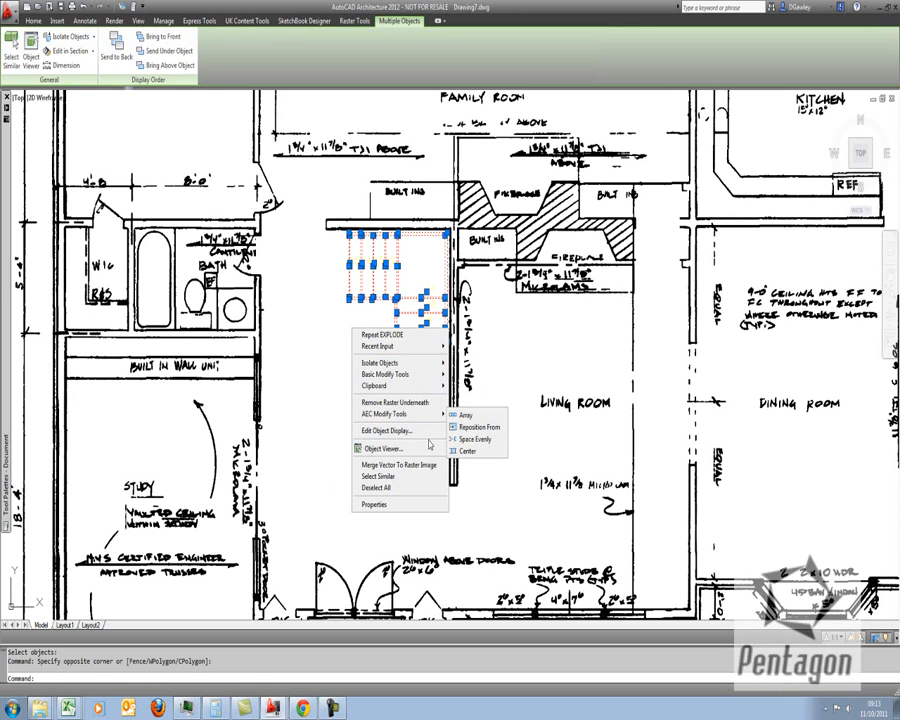
pyautogui.moveTo(398, 464)
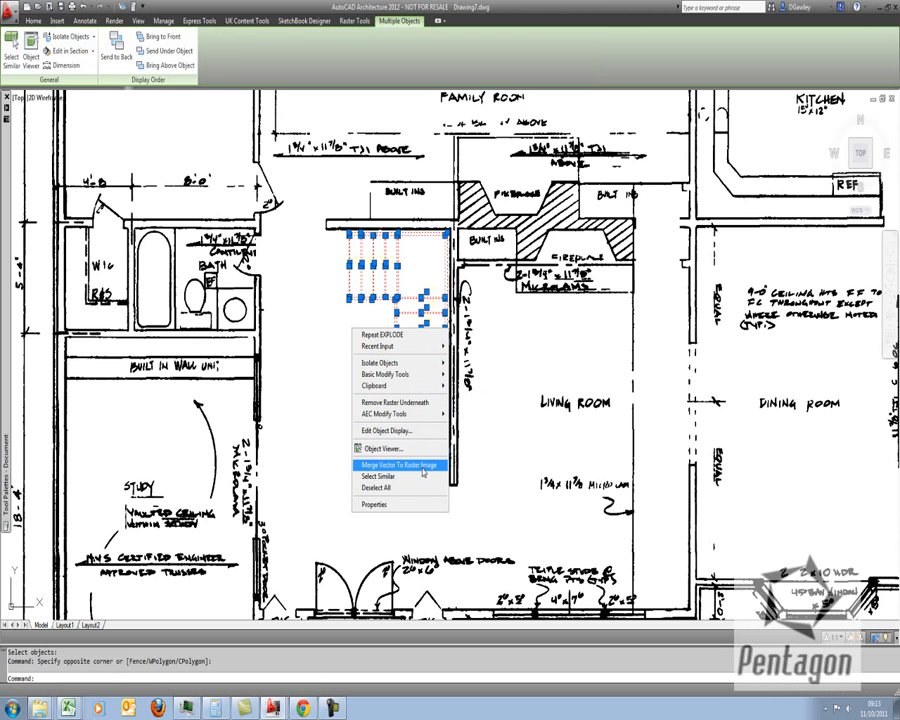
pyautogui.click(398, 464)
pyautogui.write('Y')
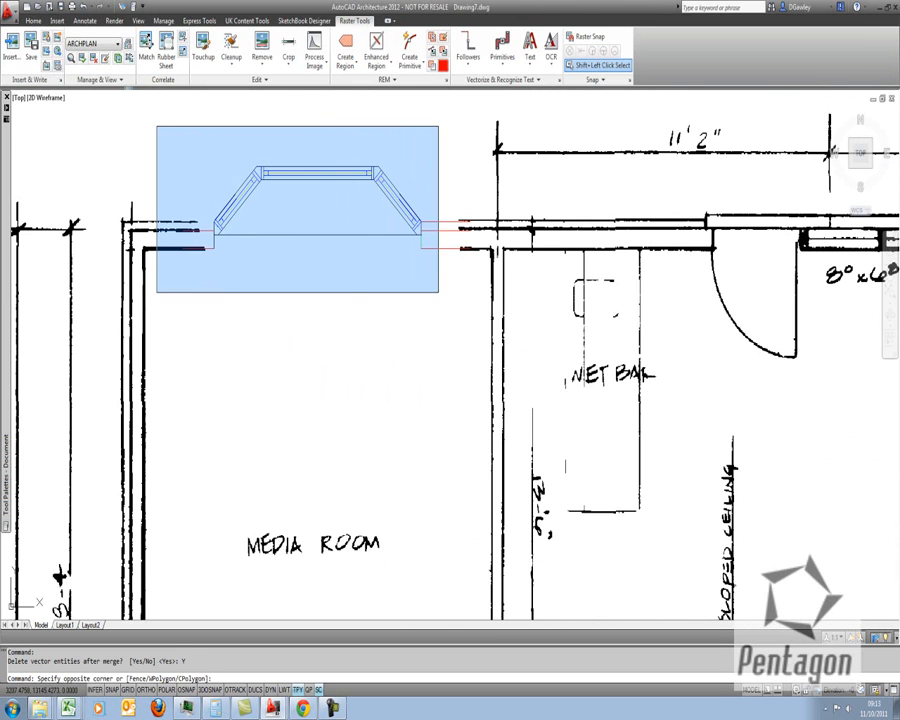
# Merge the Bay Window block's linework into the scanned first floor plan raster.
pyautogui.rightClick(290, 250)
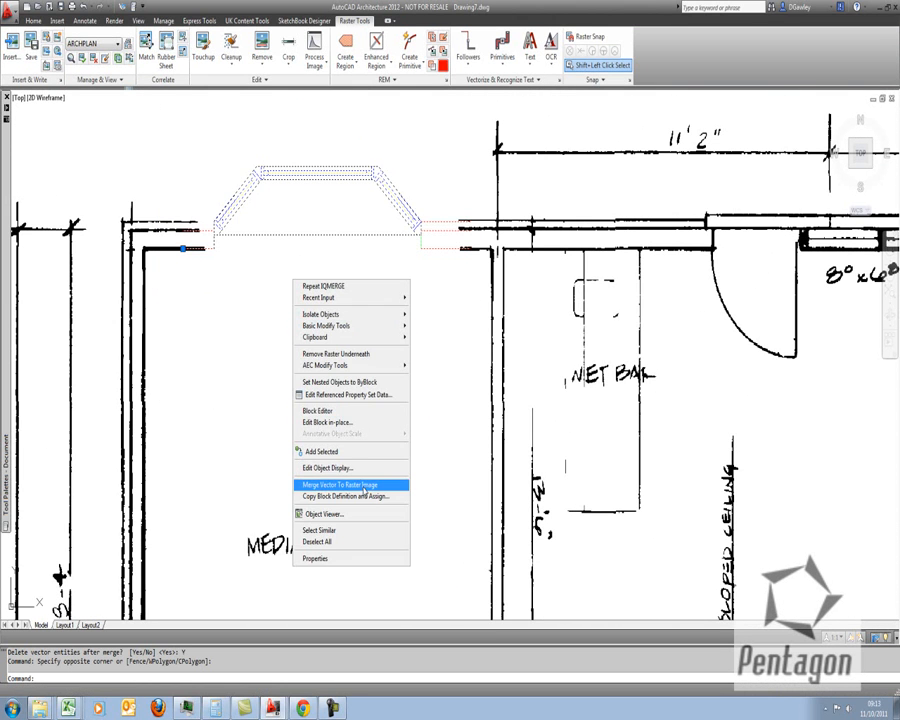
pyautogui.click(340, 484)
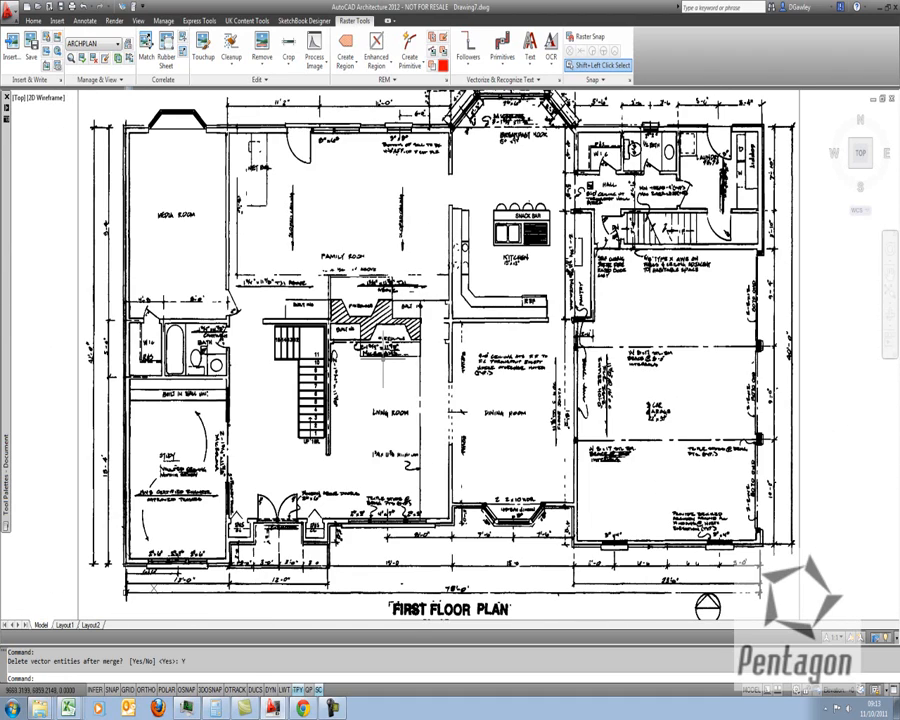
pyautogui.moveTo(384, 358)
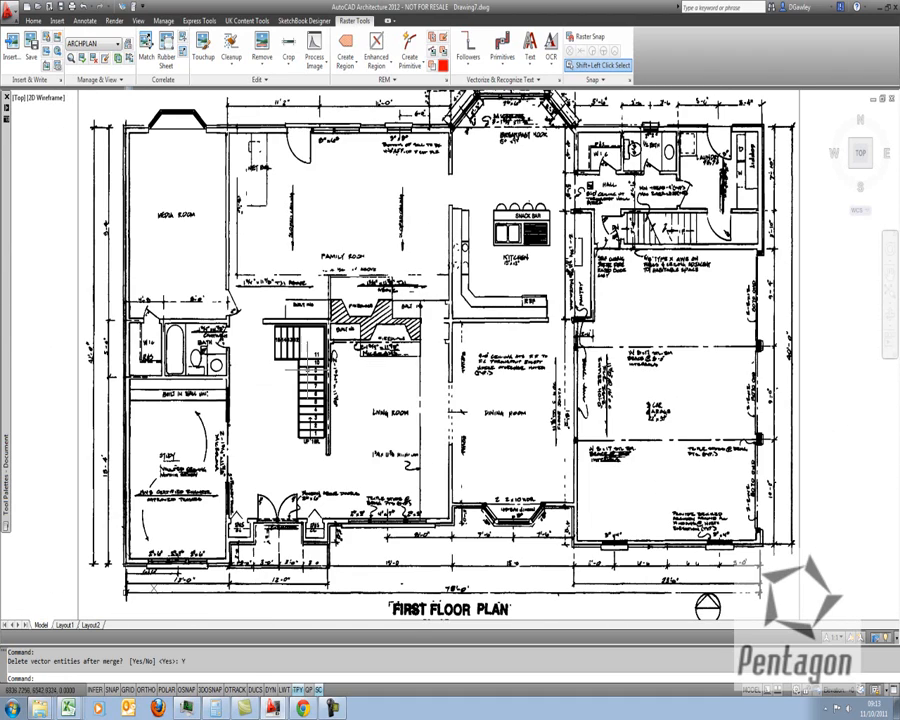